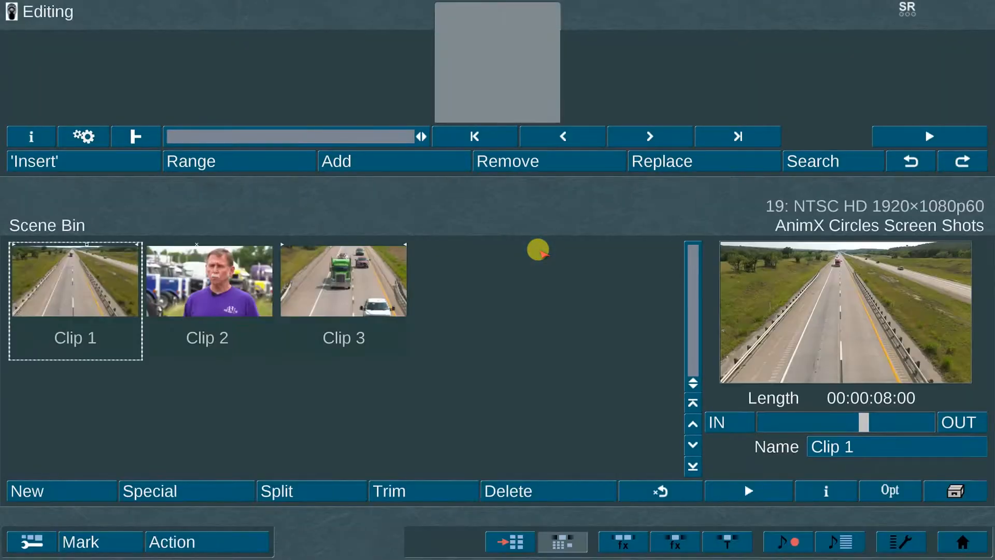
Return to Edit and select Clip 1 in the Scene Bin for a new special-effect scene.
click(209, 295)
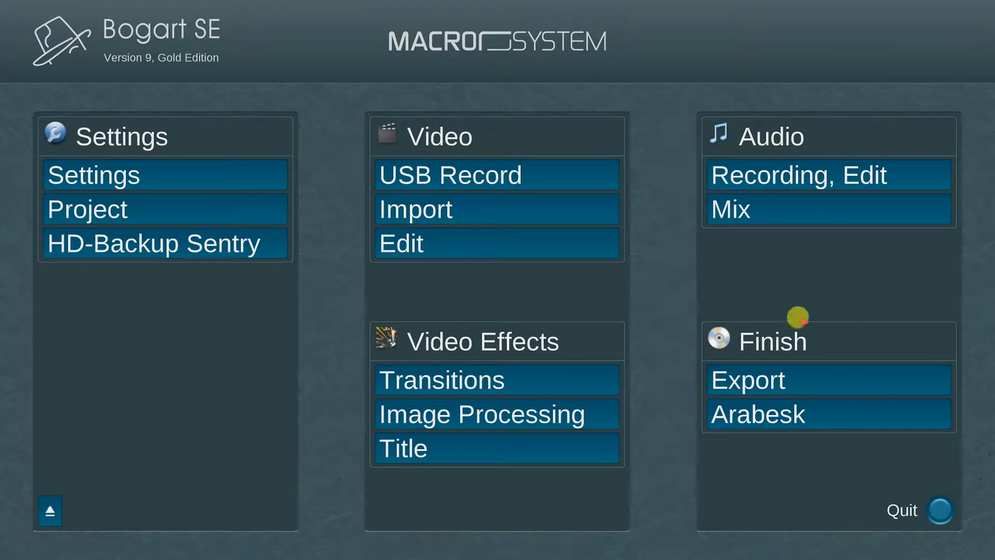
mouse_move(506, 250)
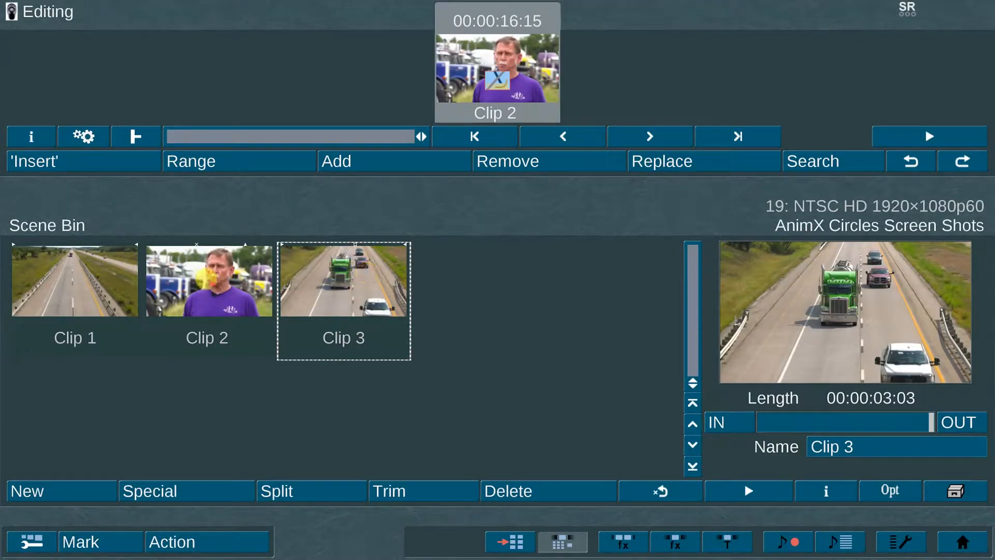
click(75, 280)
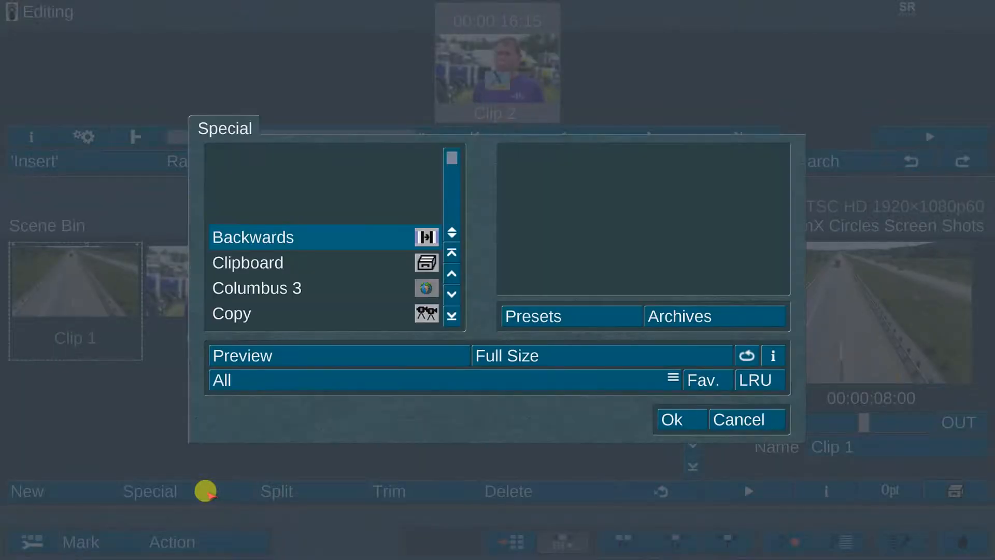
Choose the AnimX Circles effect and bring up its foreground animation settings.
click(452, 295)
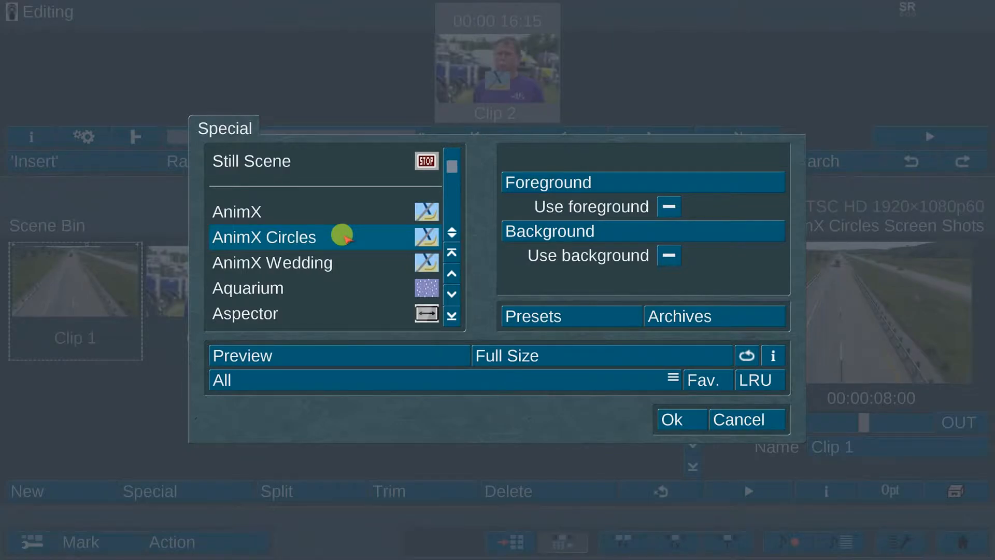
mouse_move(618, 279)
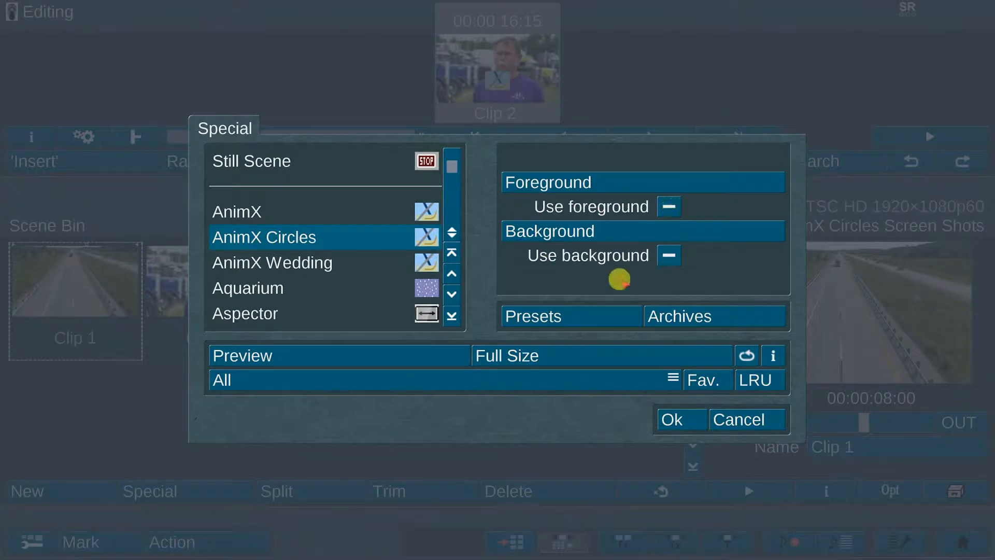
mouse_move(728, 232)
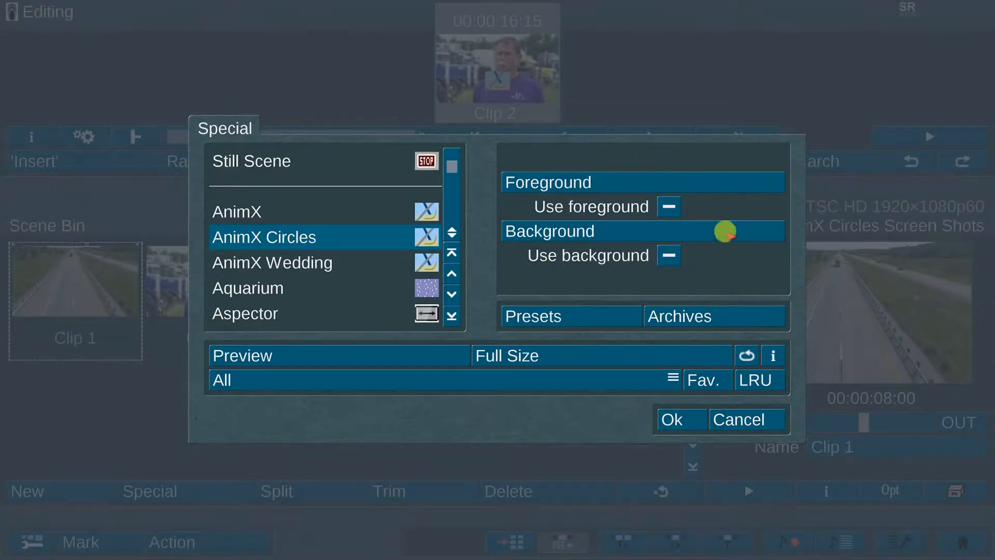
mouse_move(688, 180)
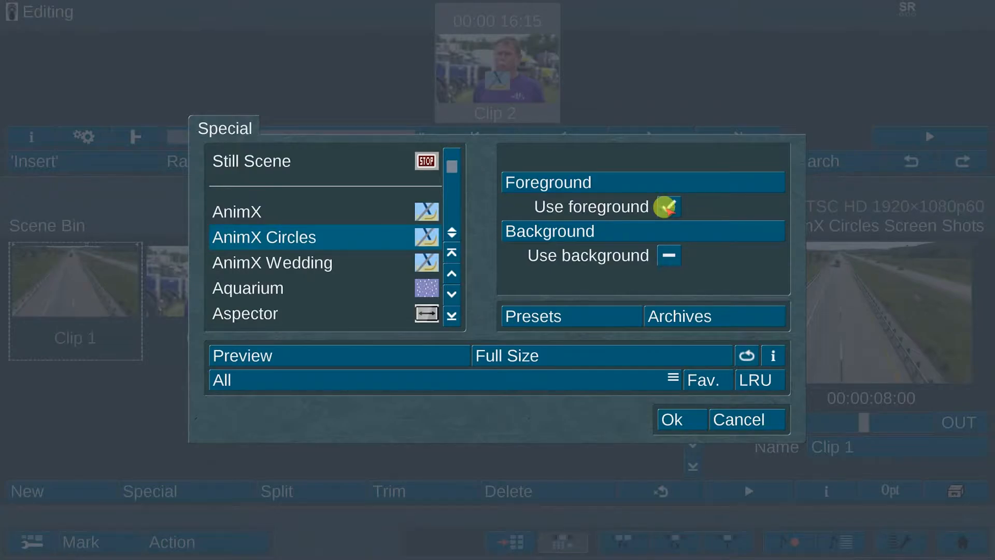
click(668, 207)
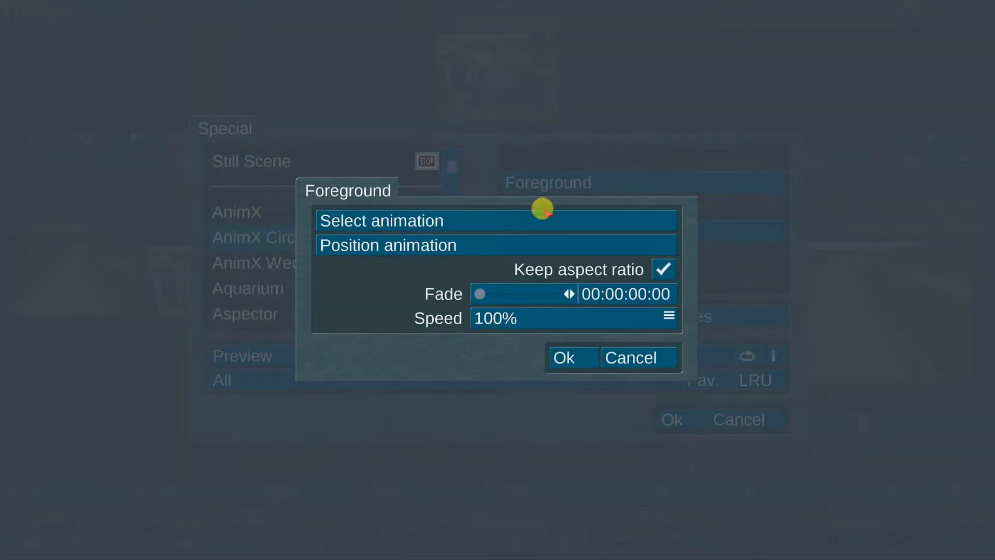
Save the animation settings to an archive file and pick the double-ring circle animation.
click(382, 220)
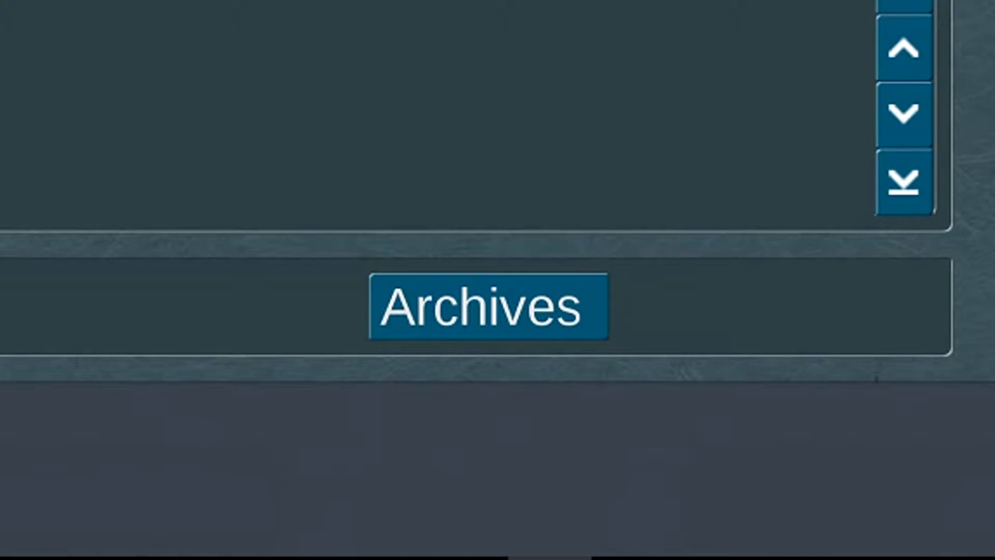
click(486, 305)
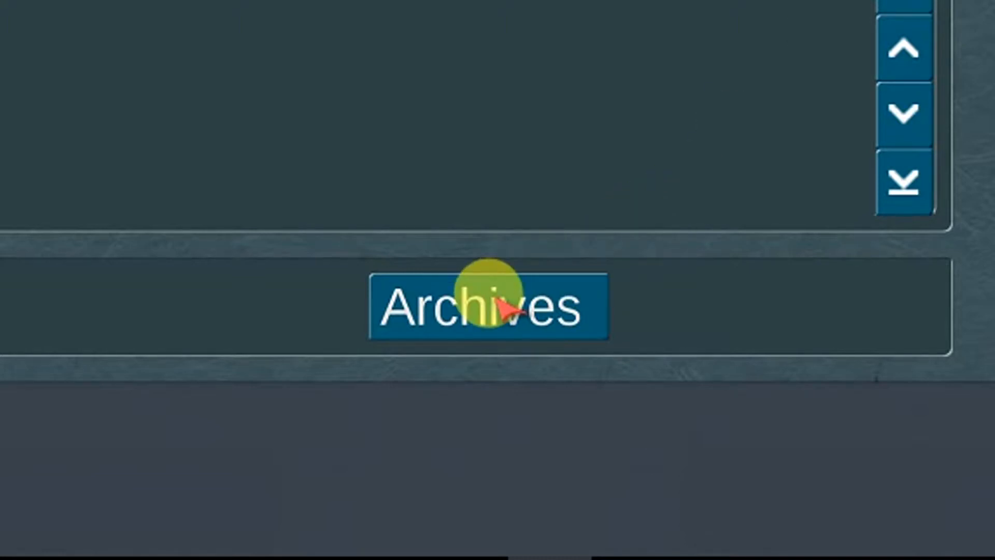
click(490, 311)
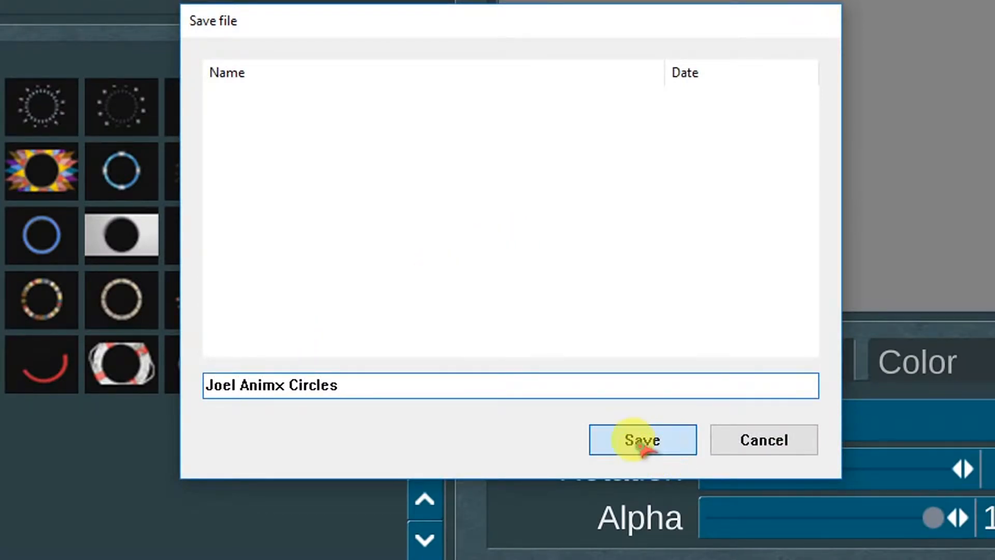
click(643, 440)
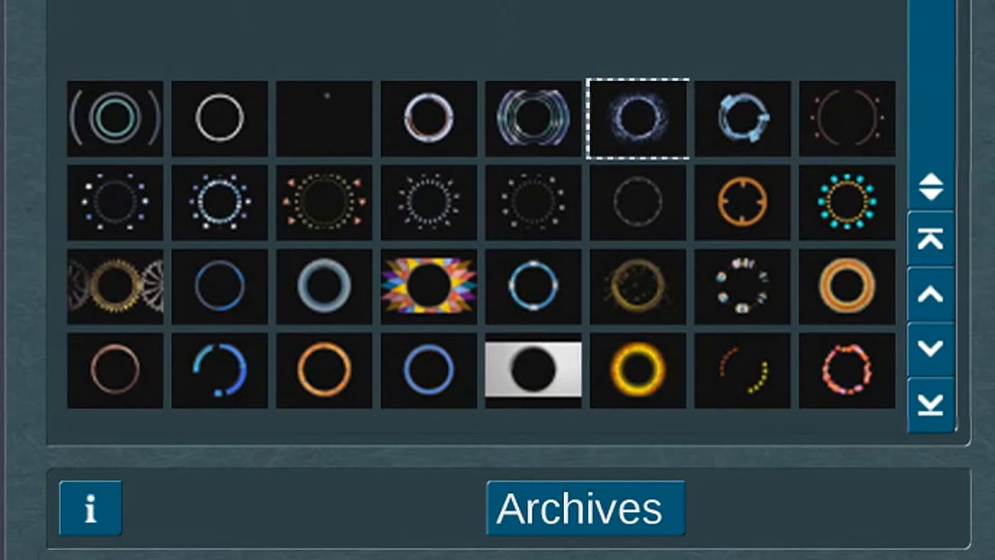
click(114, 119)
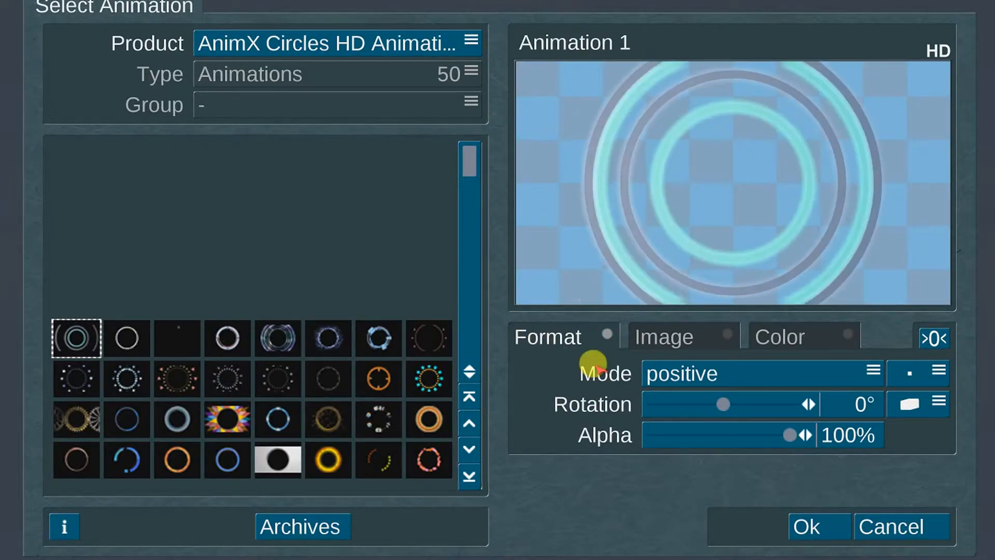
Try the ring rotated to about 102° and faded to 25% alpha.
click(761, 373)
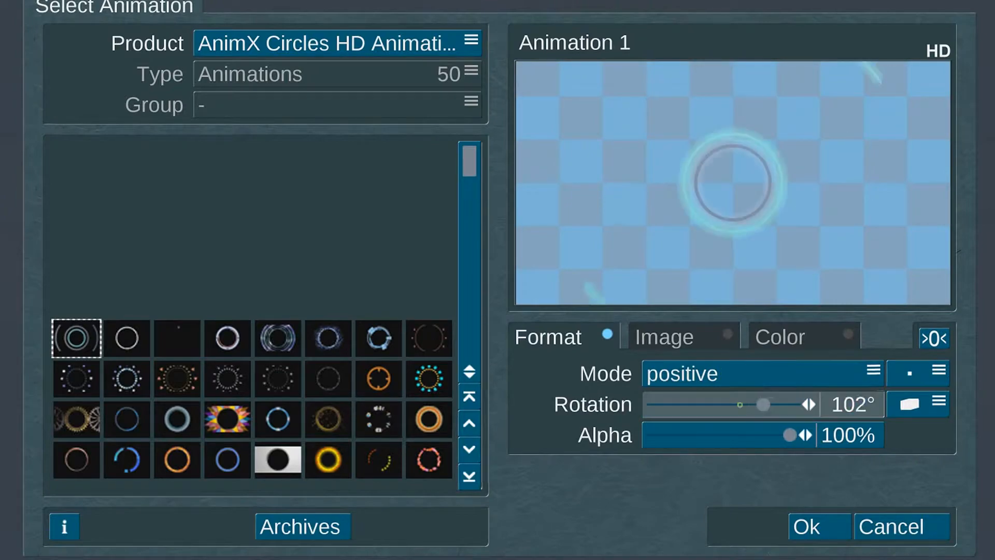
drag(762, 404, 773, 405)
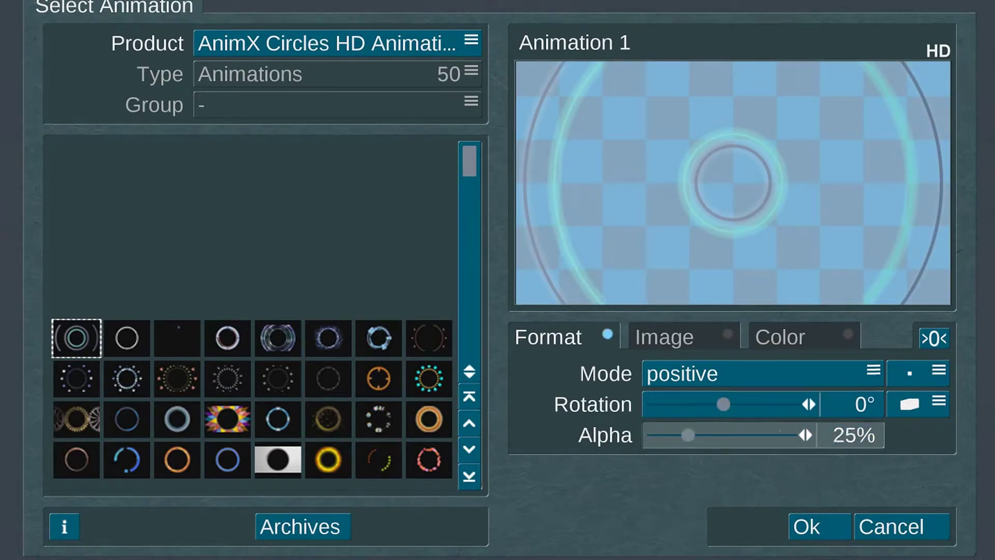
drag(691, 435, 790, 434)
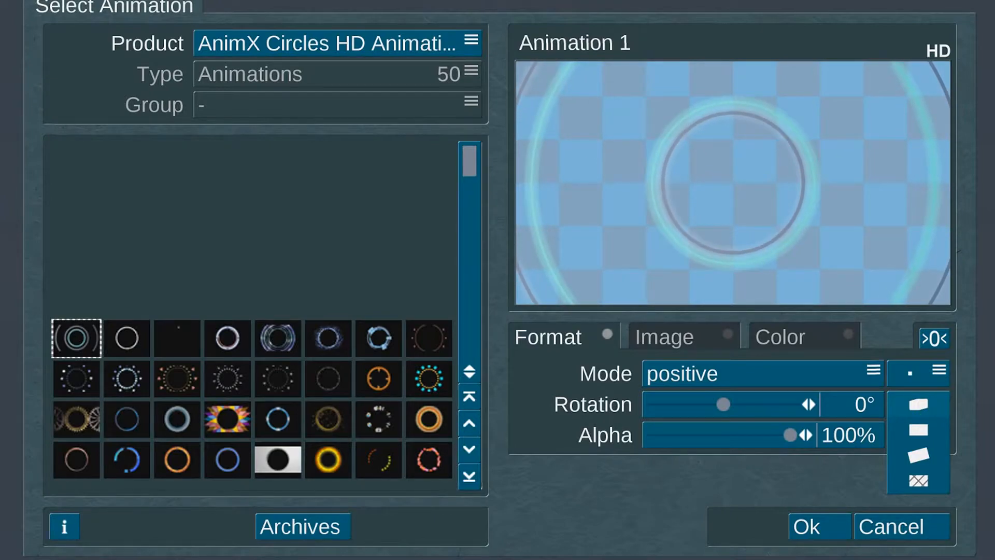
Raise the ring's brightness to about 164–172% with contrast at 31% and confirm.
click(663, 336)
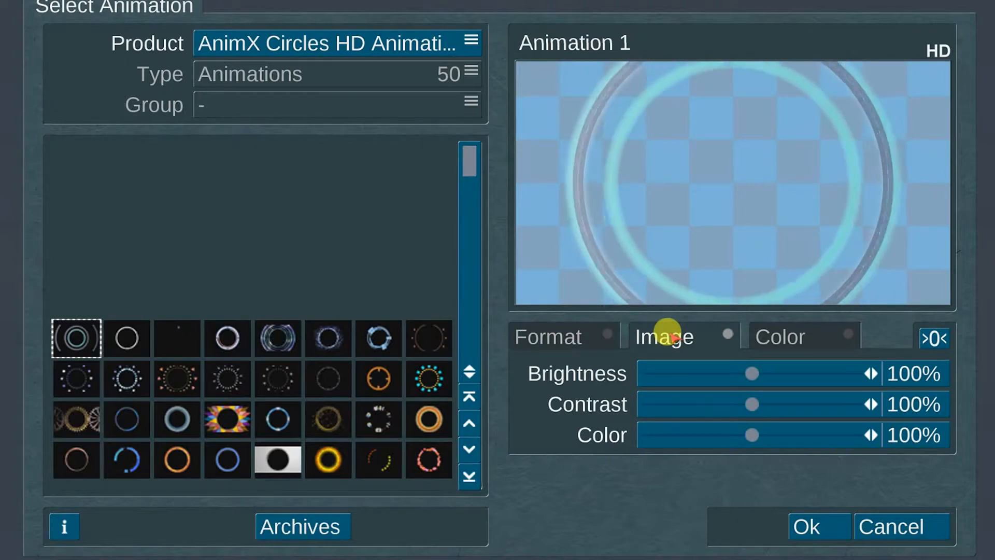
drag(753, 373, 826, 374)
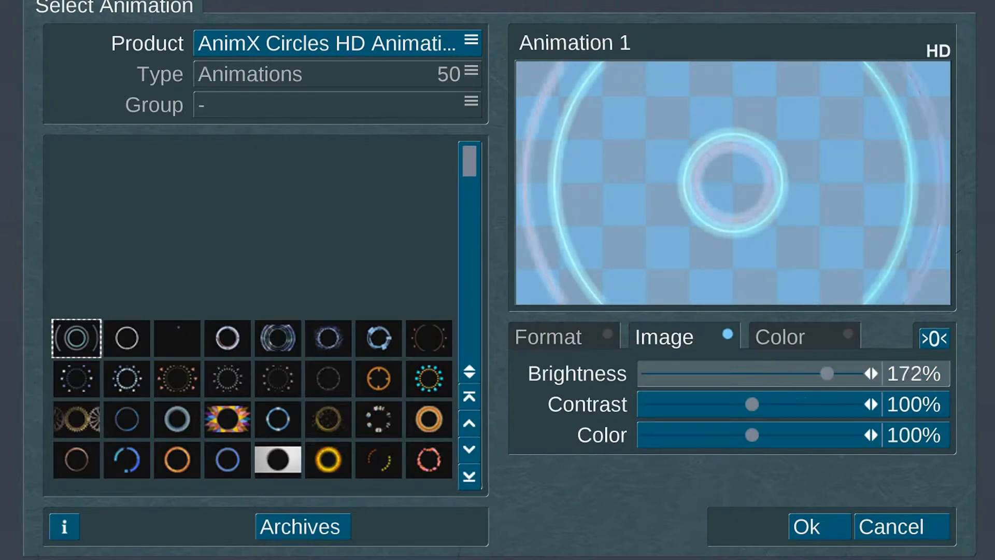
drag(752, 403, 737, 401)
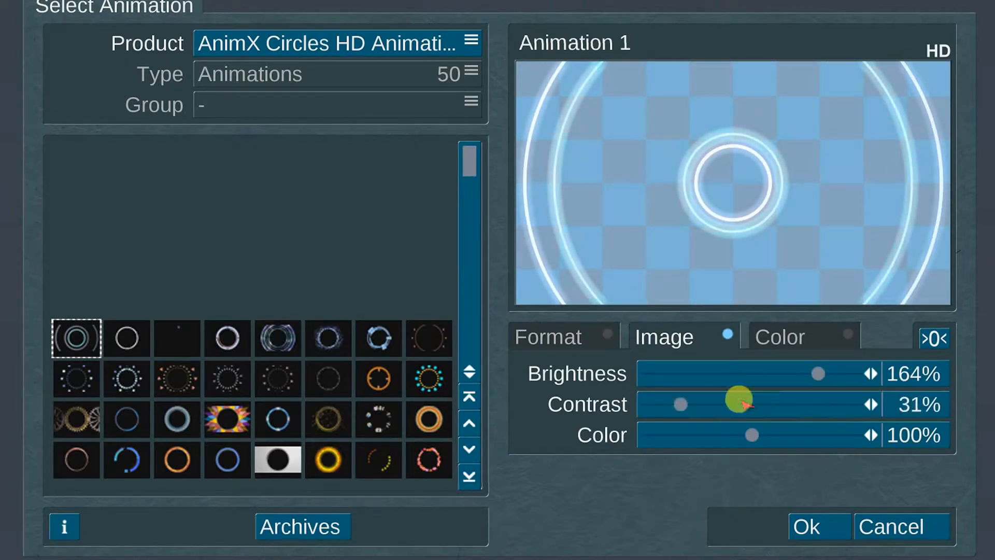
click(779, 336)
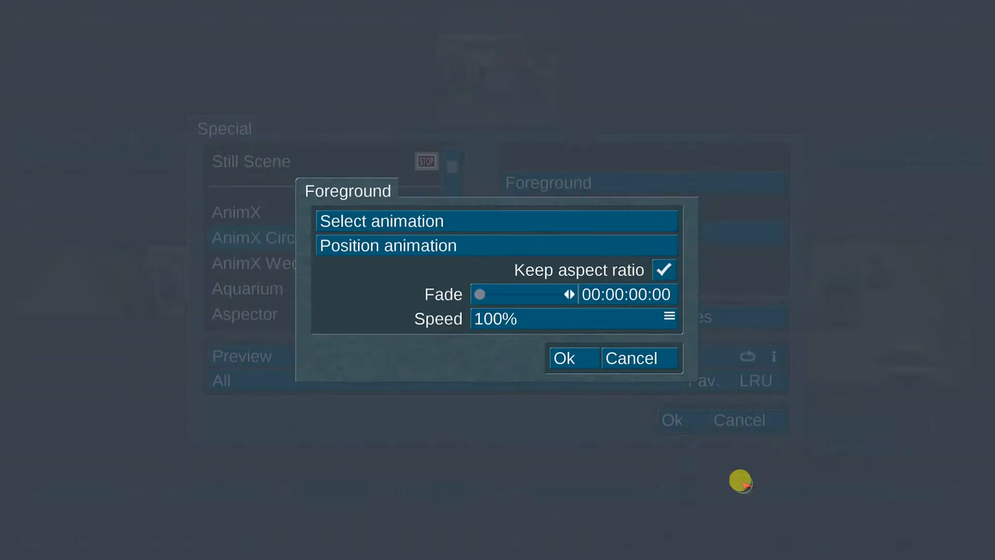
mouse_move(499, 272)
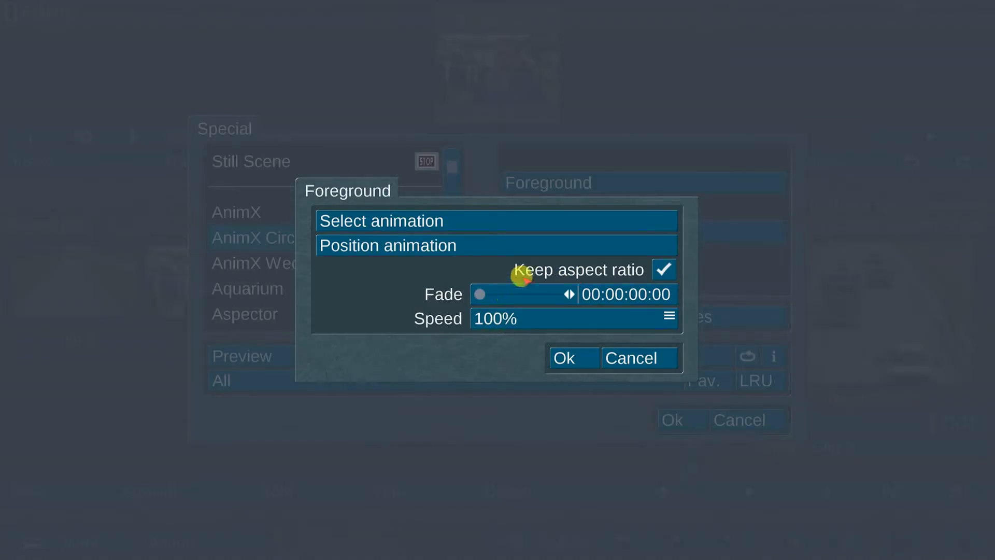
Set the foreground fade to 00:00:00:00 and speed to 100%, then confirm.
drag(479, 293, 514, 296)
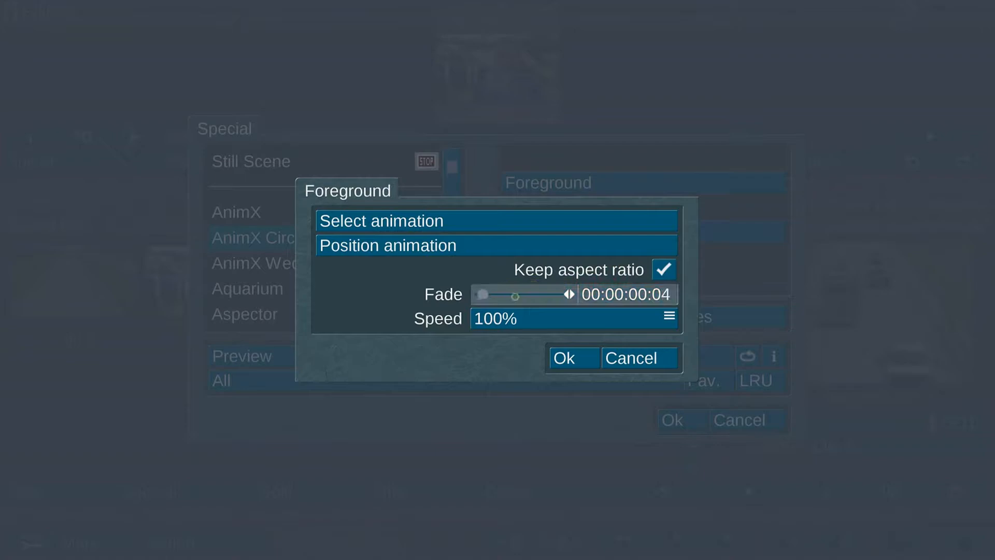
drag(514, 294, 477, 294)
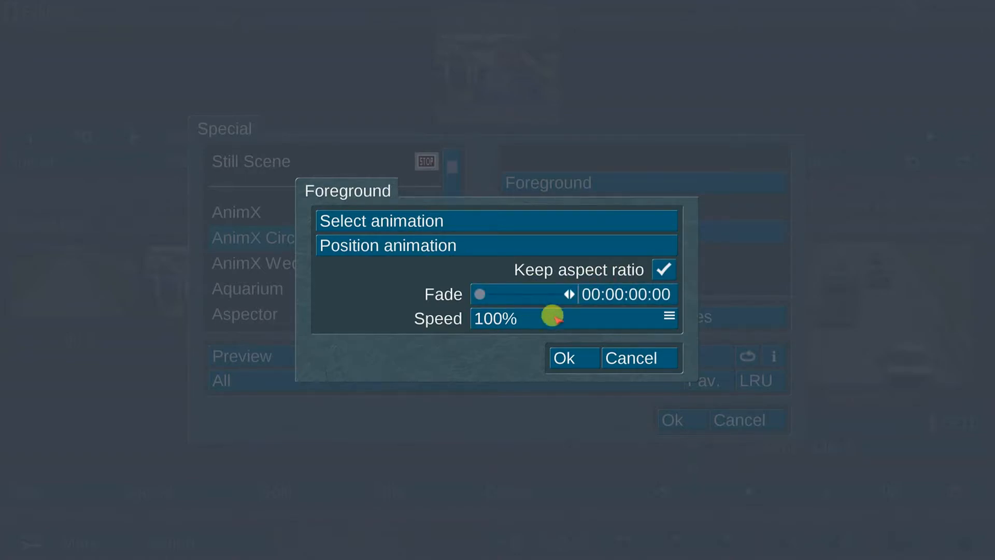
click(668, 317)
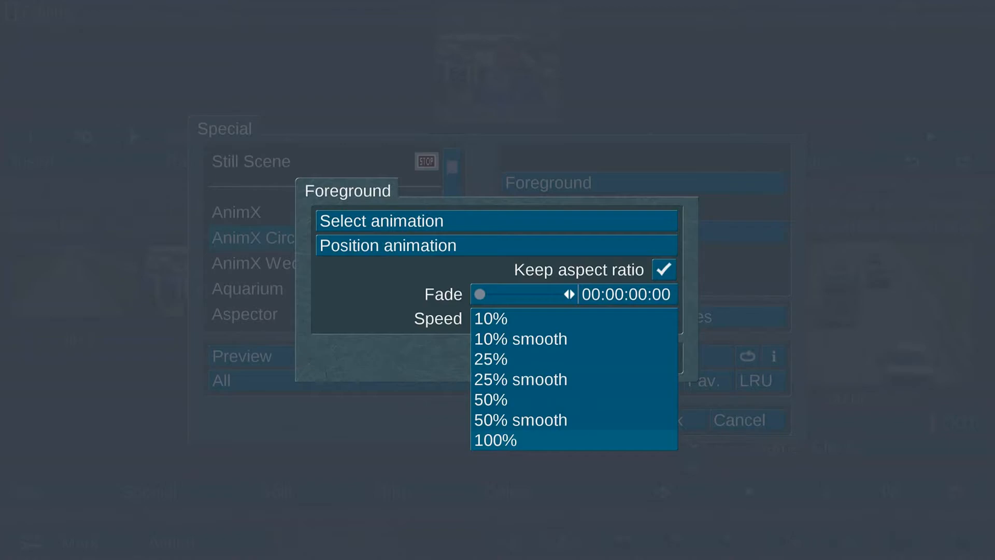
click(498, 439)
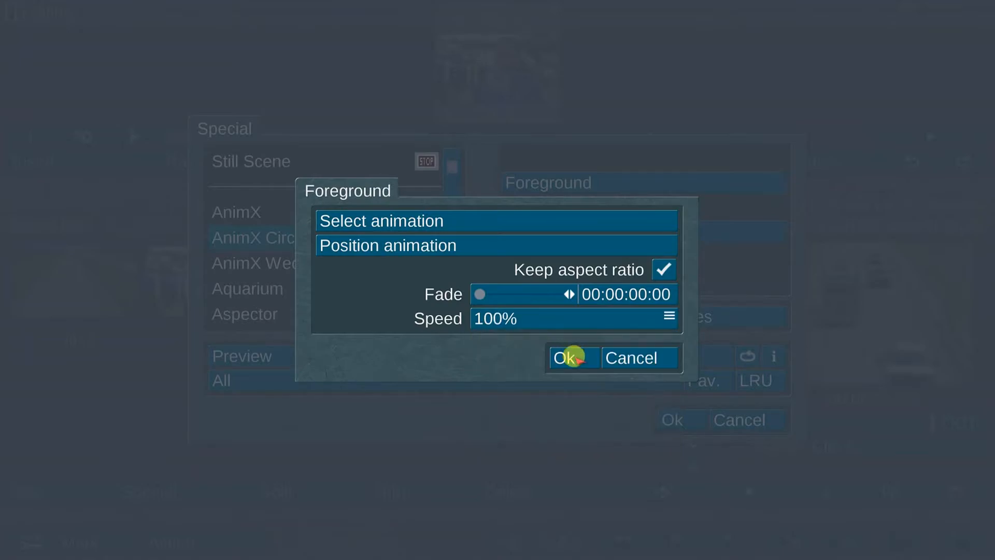
click(568, 357)
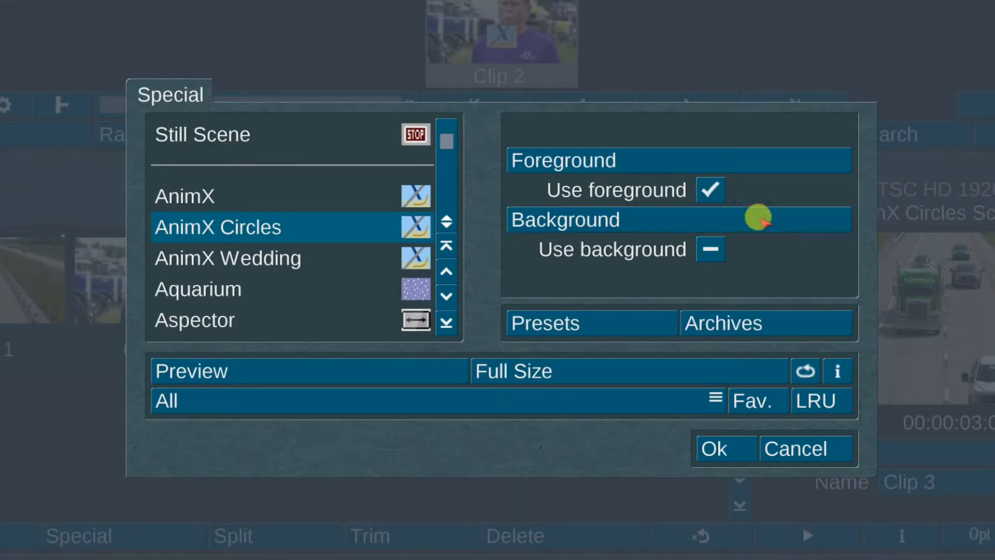
Enable the background layer and bring up its animation chooser.
click(711, 249)
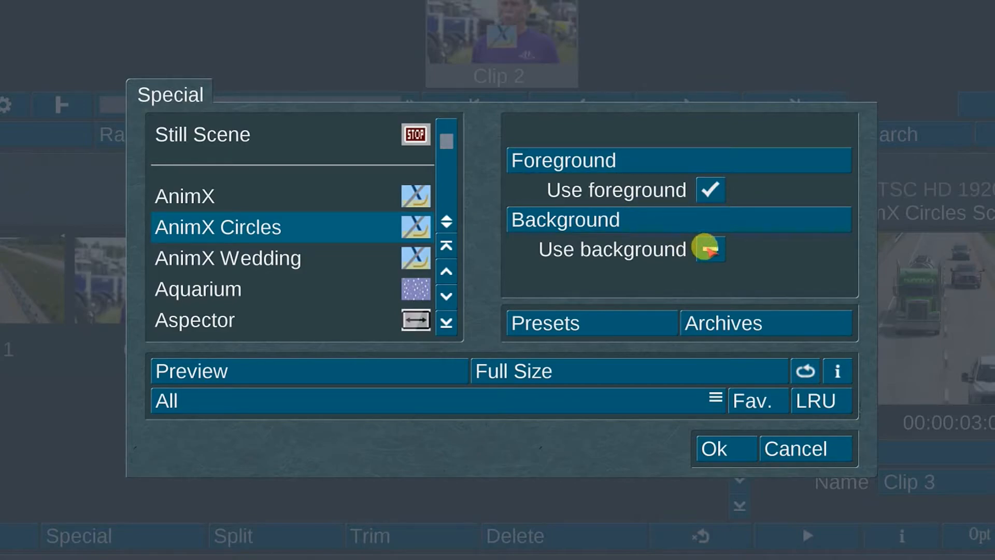
click(709, 249)
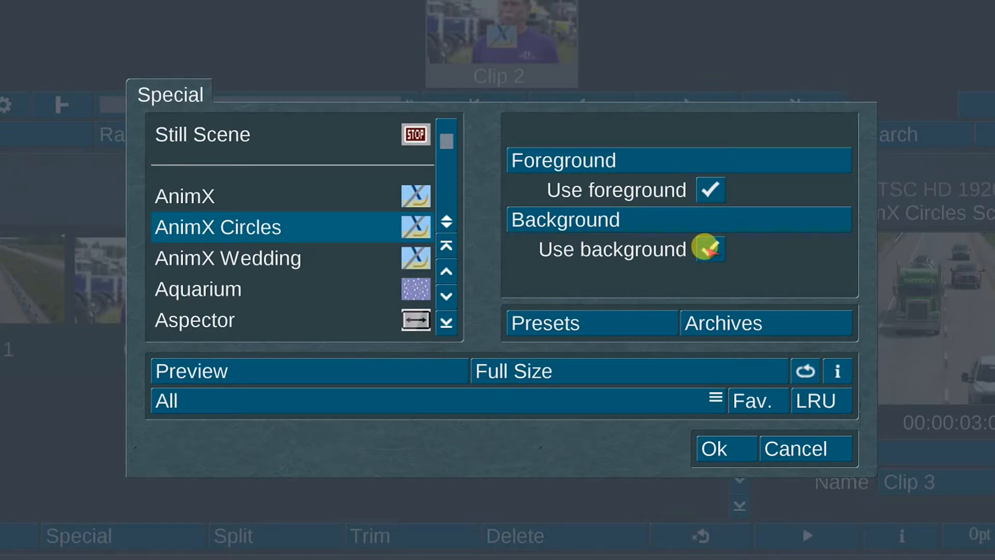
click(707, 249)
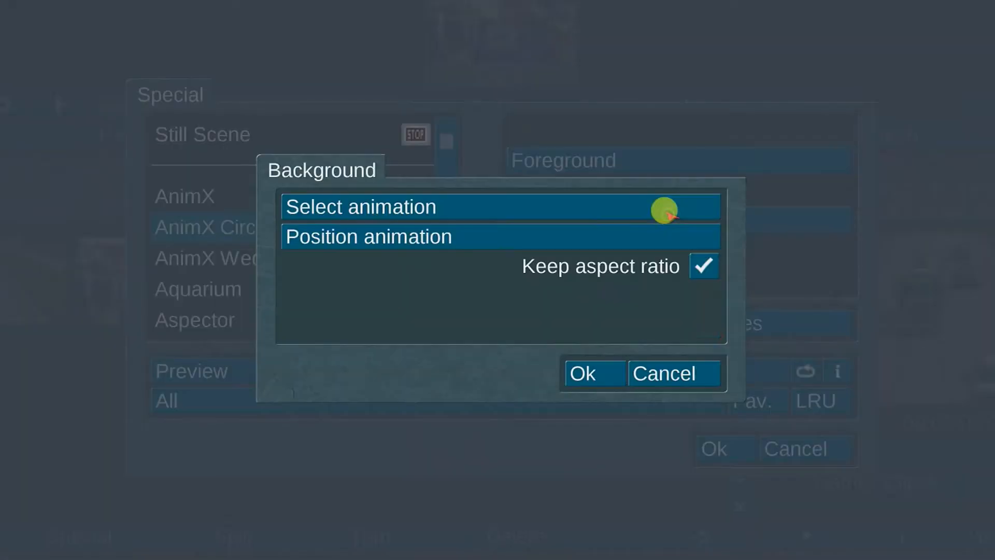
click(361, 207)
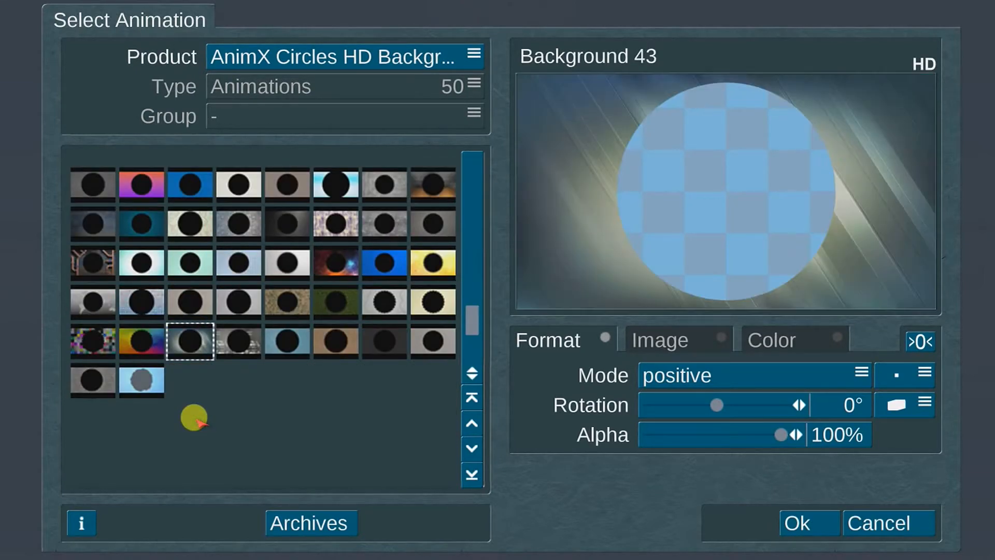
mouse_move(296, 443)
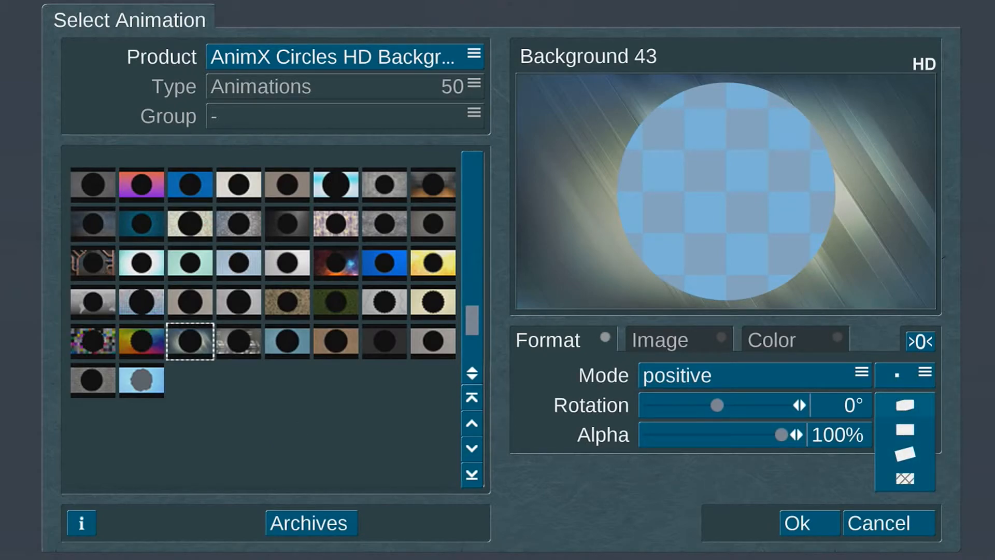
Review the Format and Color tabs for Background 43 and confirm it as the background.
click(772, 339)
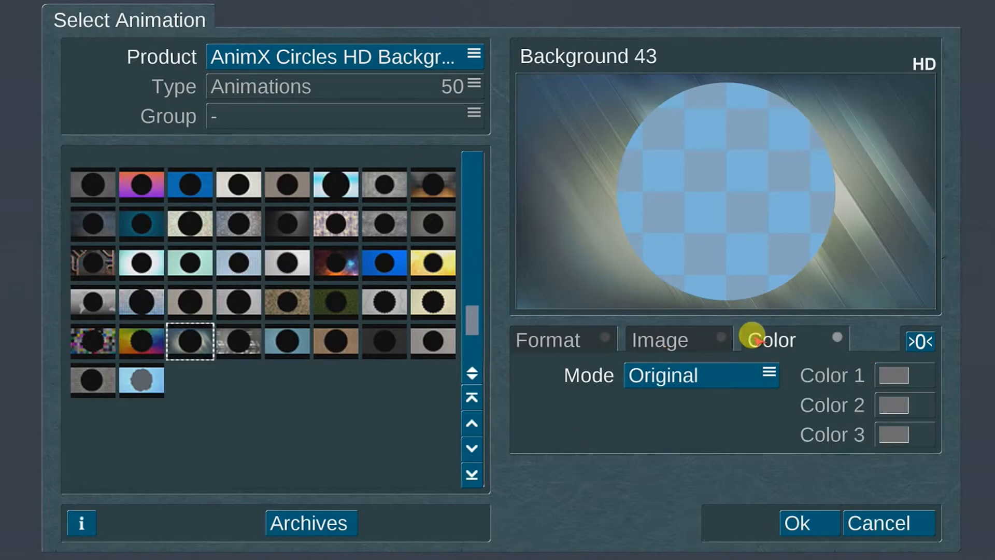
click(548, 339)
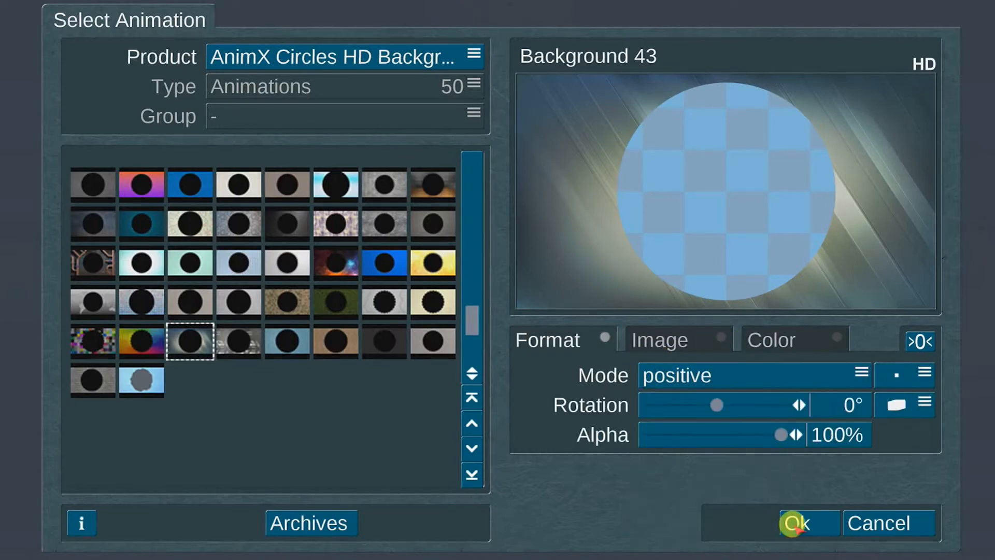
click(800, 523)
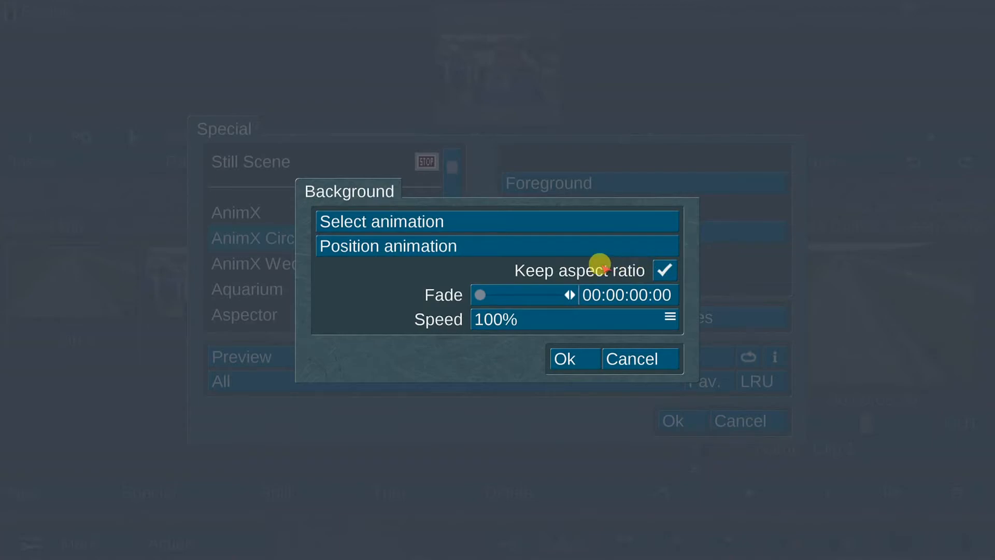
mouse_move(588, 320)
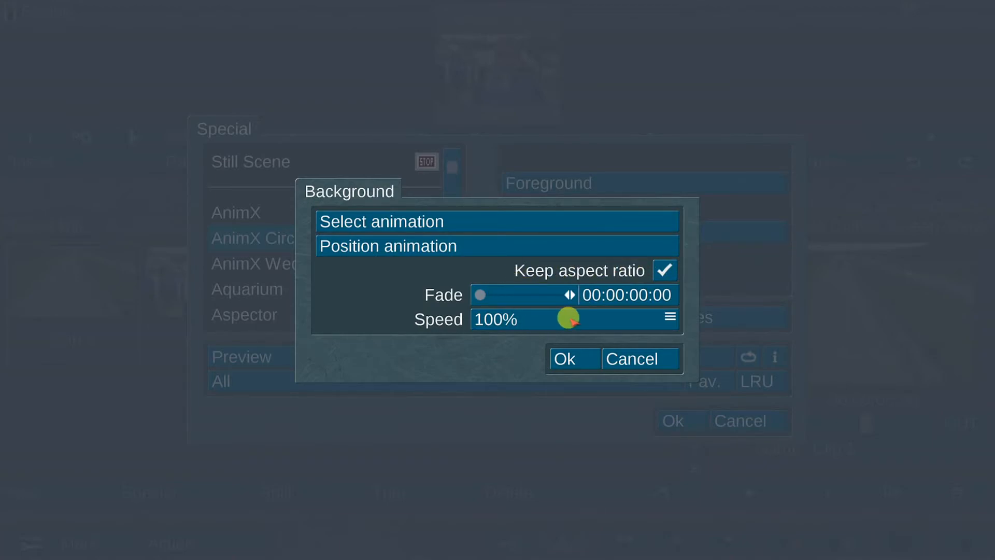
Close the background settings and switch the foreground Animation 18 ring to negative mode.
click(566, 359)
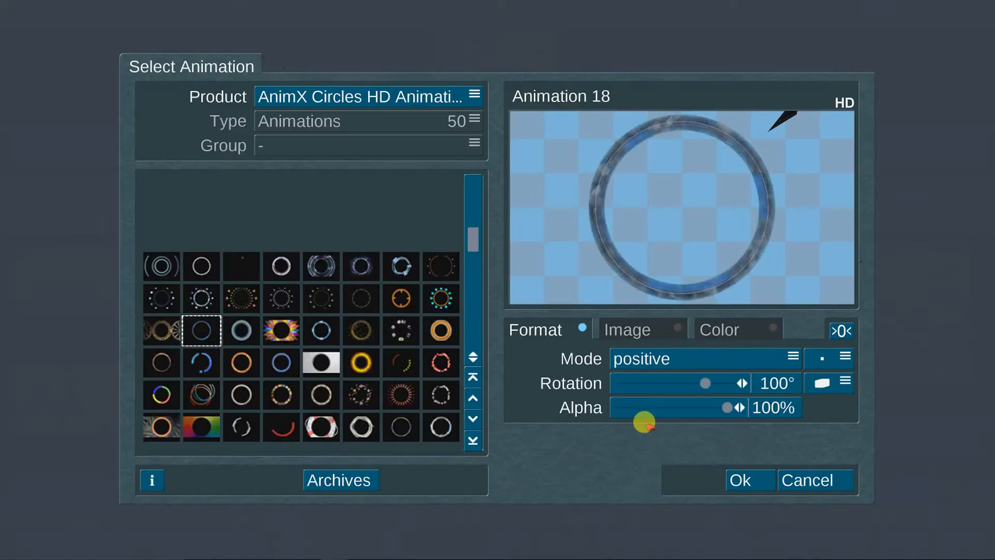
click(700, 358)
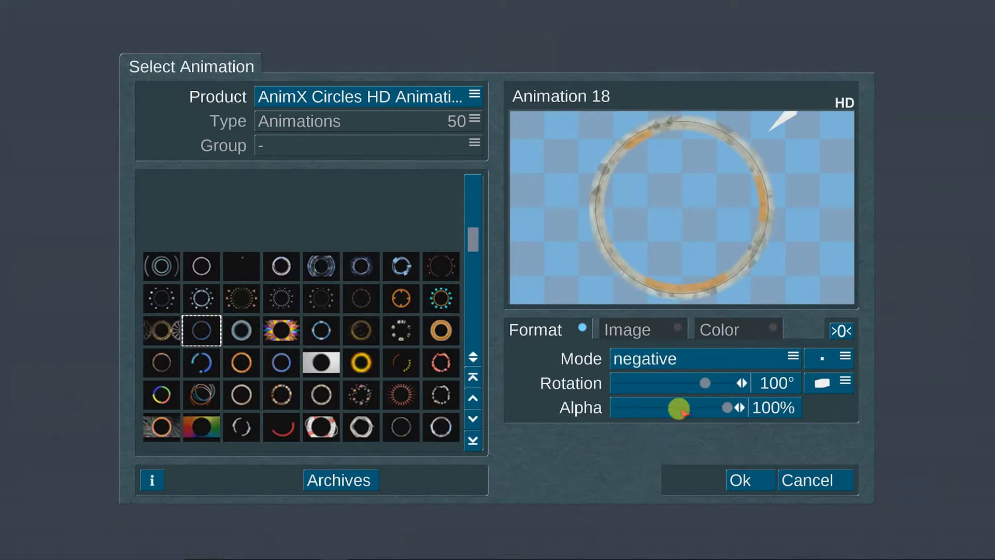
Confirm the negative-mode ring, the foreground settings and the Special dialog to render AnimX Circles onto the clip.
click(740, 479)
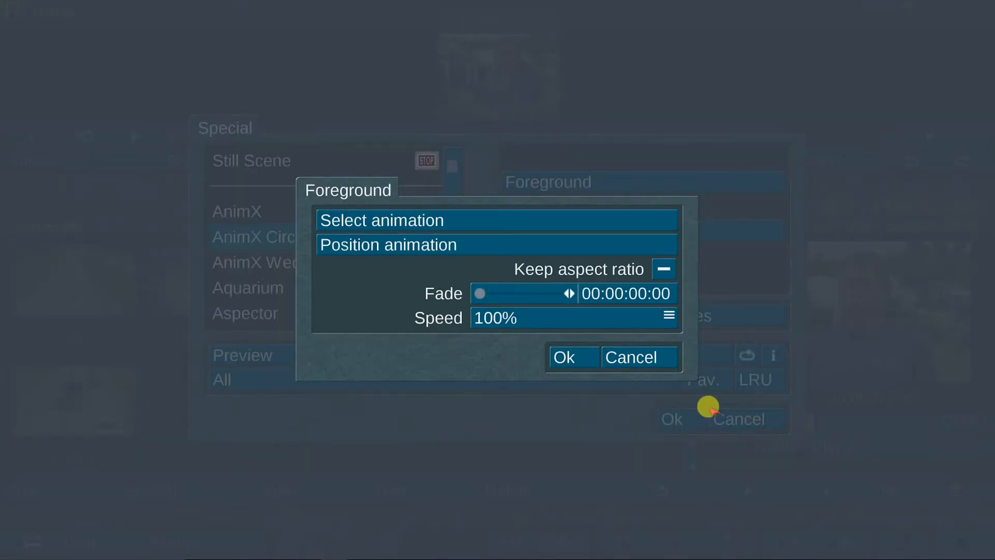
mouse_move(595, 381)
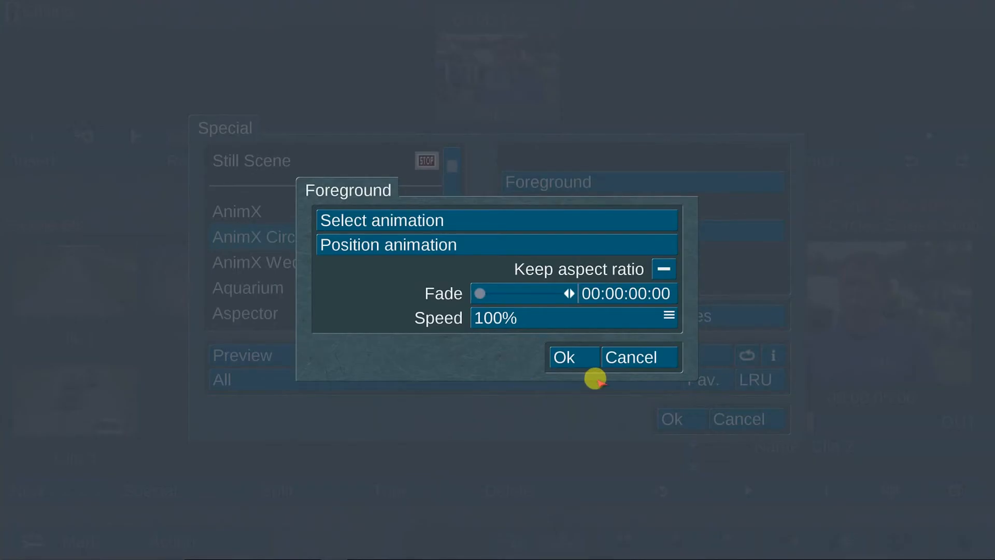
click(564, 357)
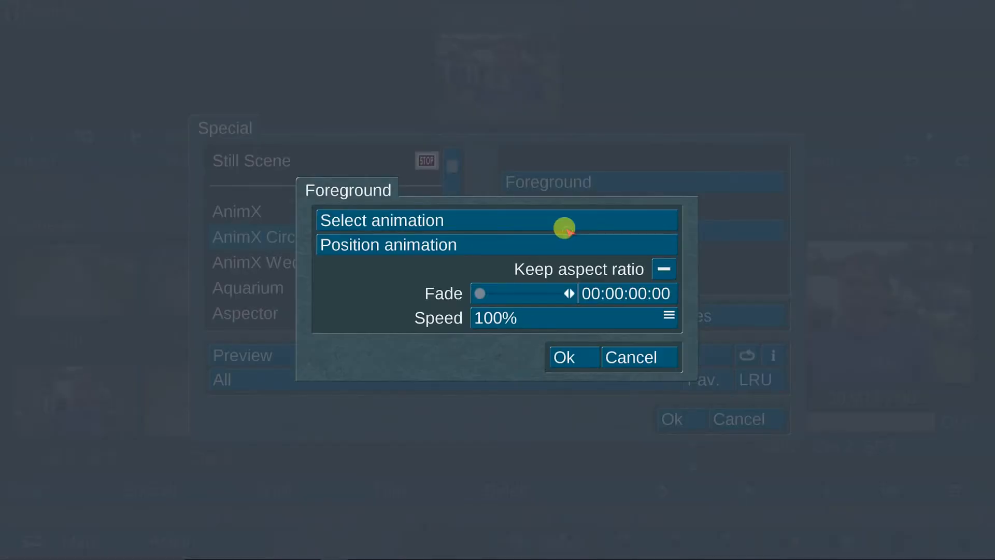
click(389, 245)
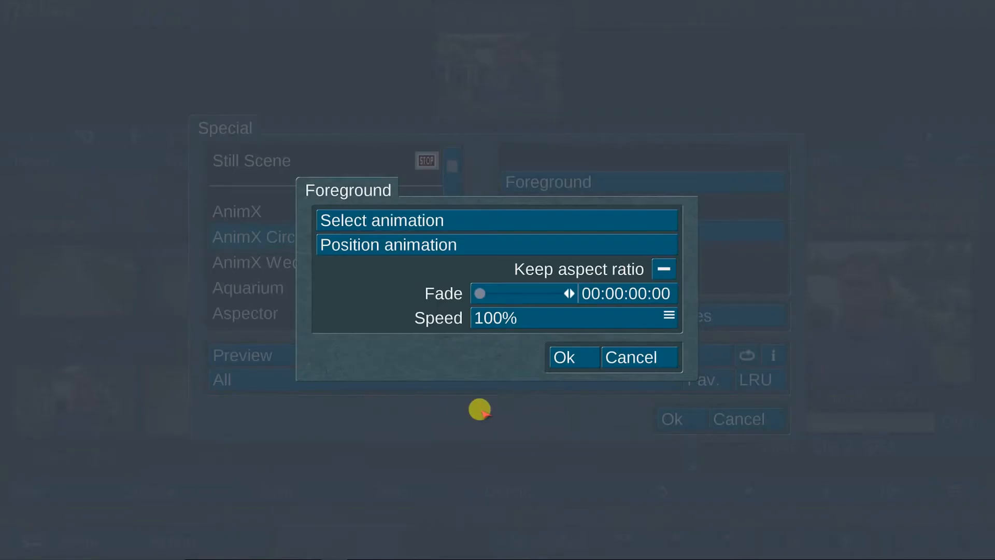
click(565, 357)
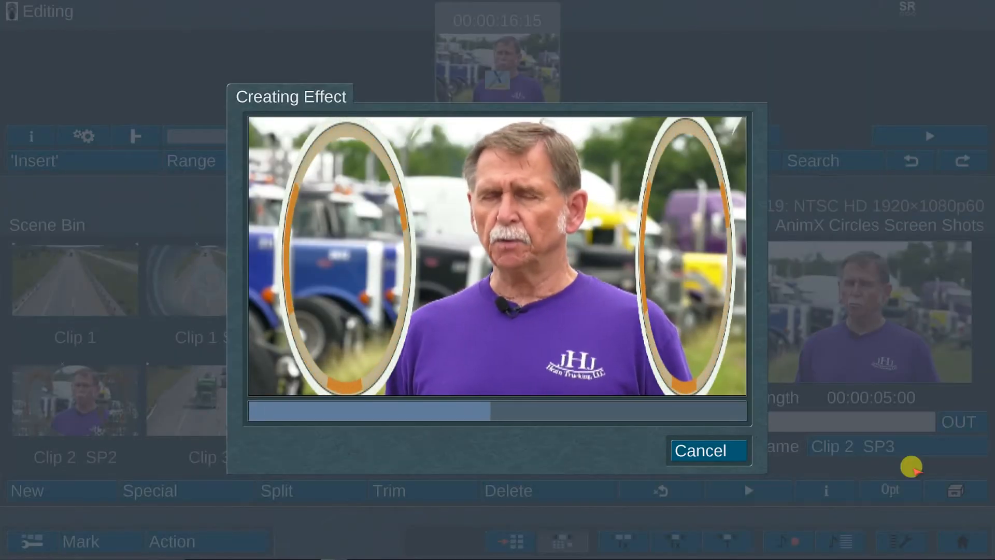